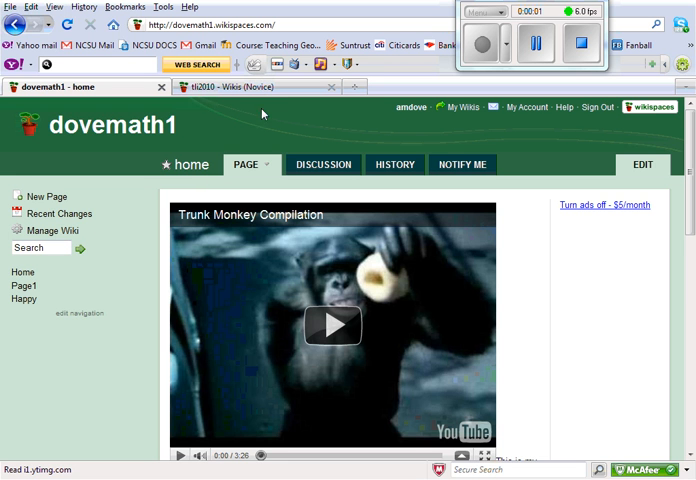
pyautogui.moveTo(186, 194)
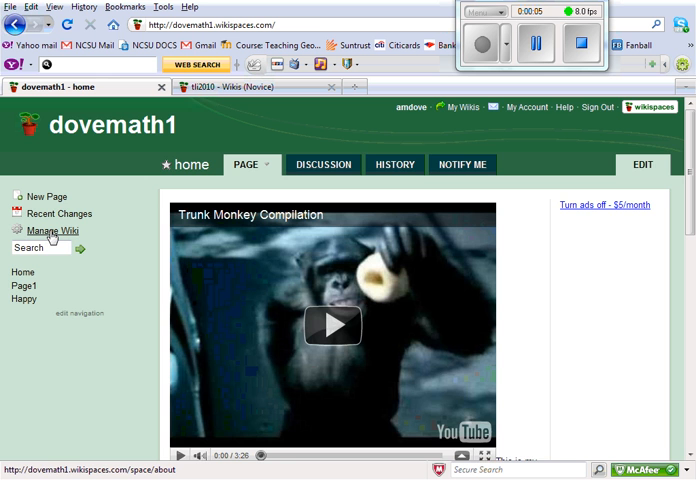
# Open dovemath1's Manage Wiki panel and scroll down to the Settings and Tools sections.
pyautogui.click(51, 231)
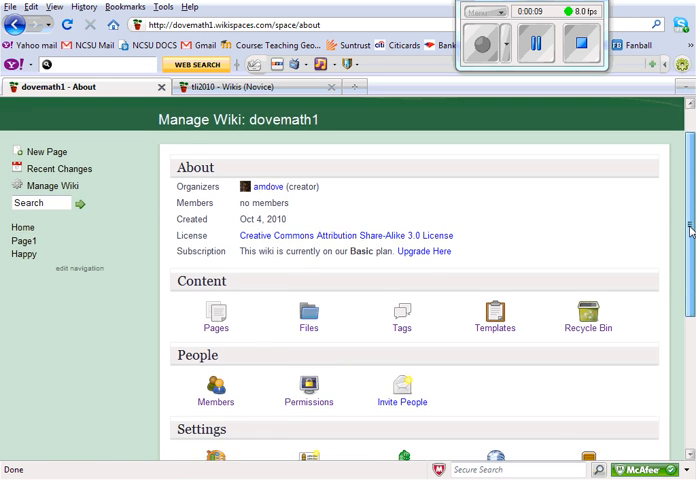
pyautogui.scroll(-3)
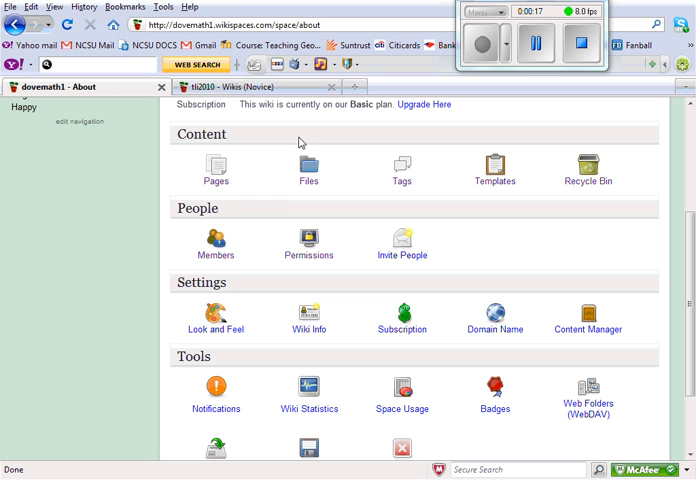
pyautogui.moveTo(290, 208)
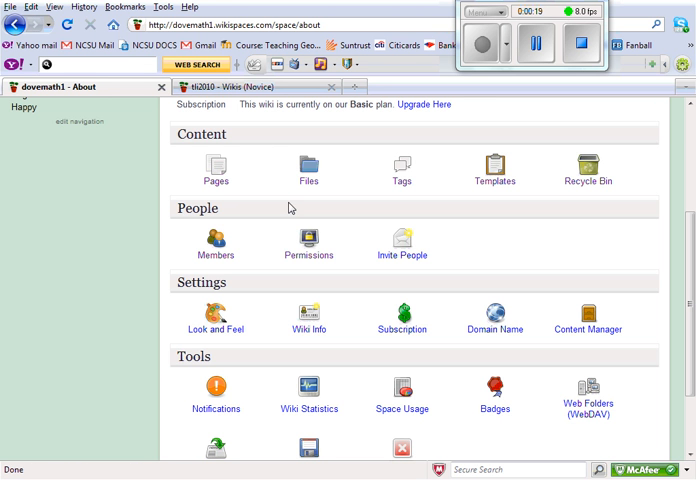
pyautogui.moveTo(205, 141)
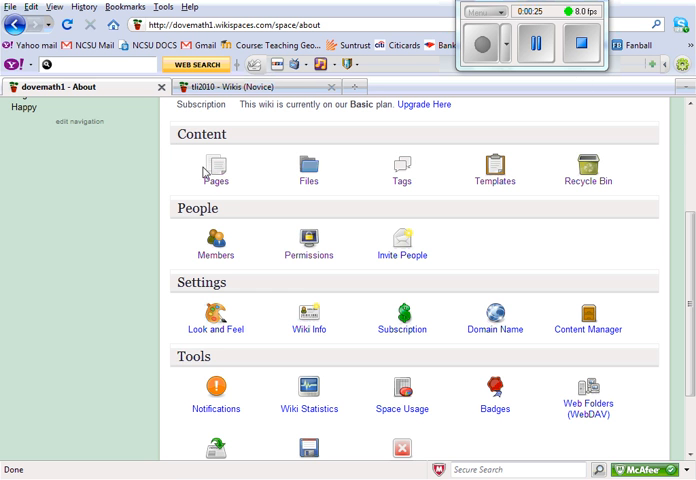
pyautogui.click(214, 168)
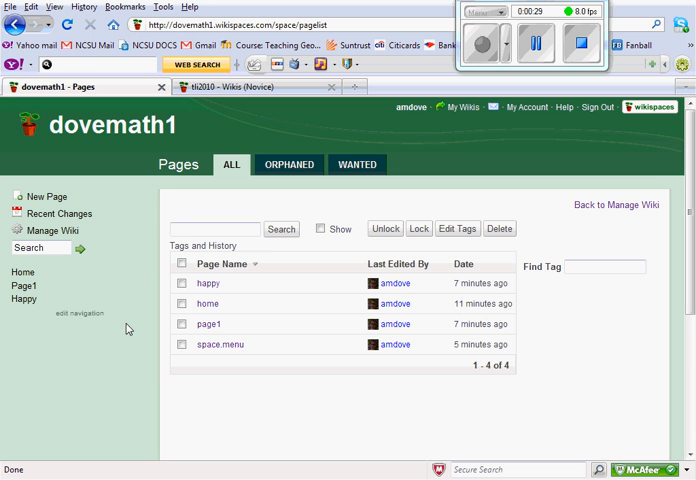
pyautogui.moveTo(155, 287)
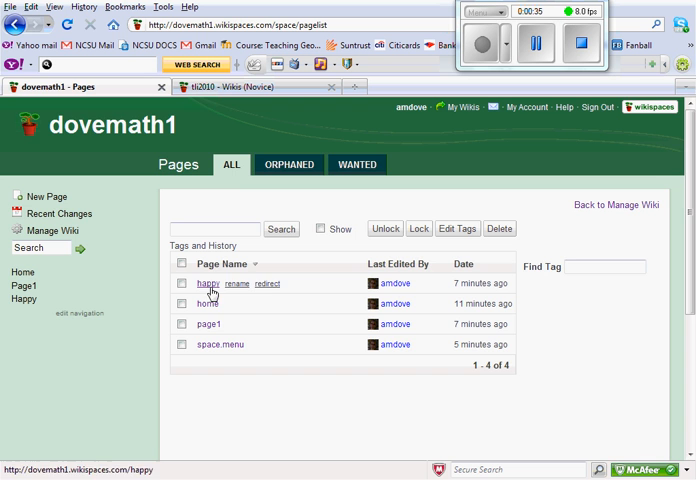
pyautogui.click(205, 323)
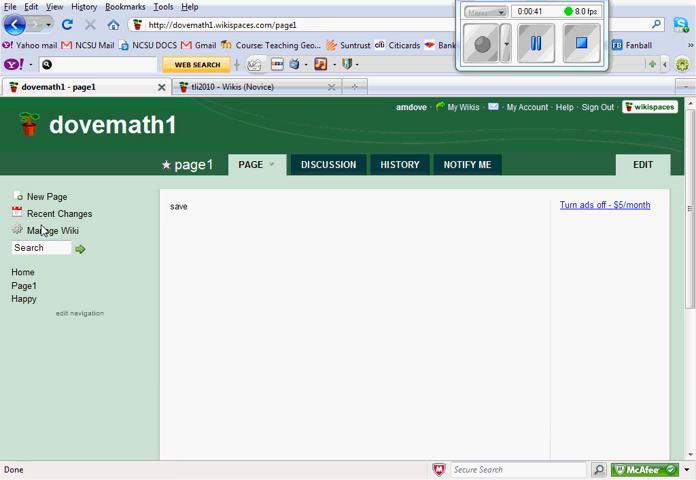
pyautogui.click(48, 230)
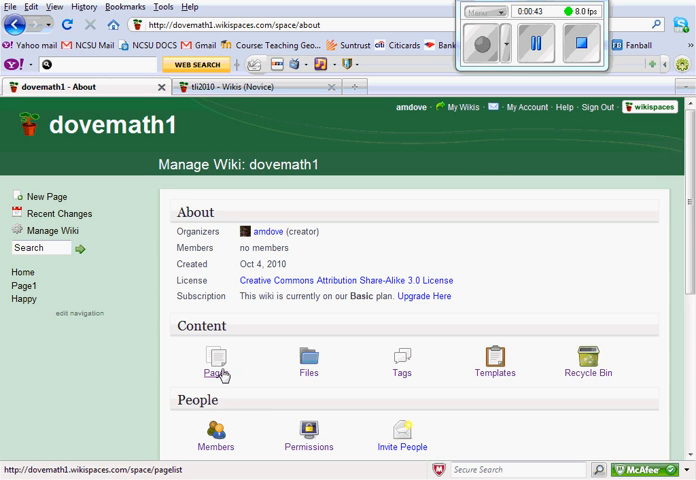
pyautogui.click(215, 372)
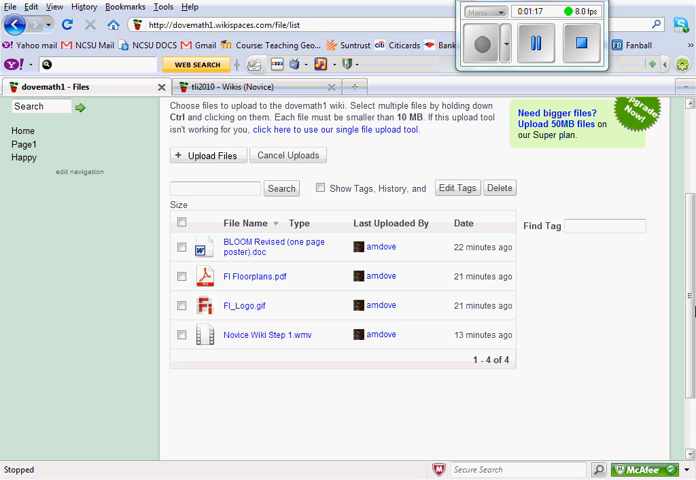
# Tick FI_Logo.gif in the files list, then return to Manage Wiki.
pyautogui.click(213, 189)
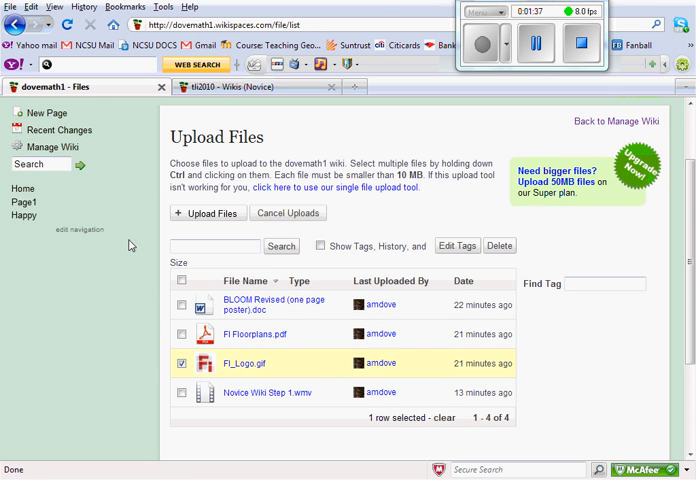
pyautogui.click(612, 124)
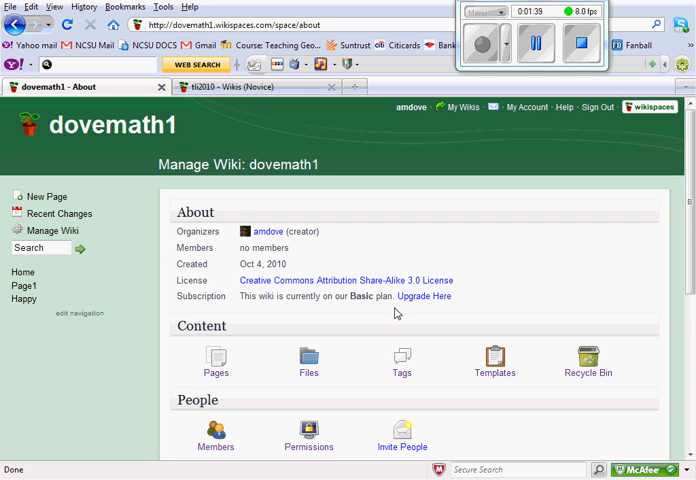
pyautogui.moveTo(385, 373)
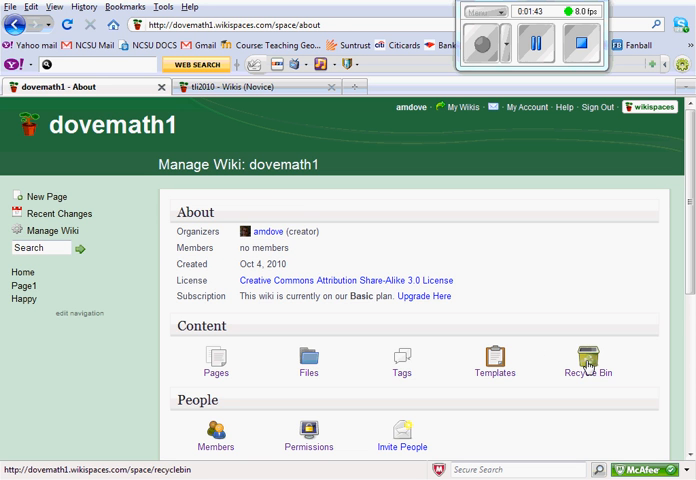
# Open the Recycle Bin listing deleted pages happy, page1, page2 and page3.
pyautogui.click(587, 360)
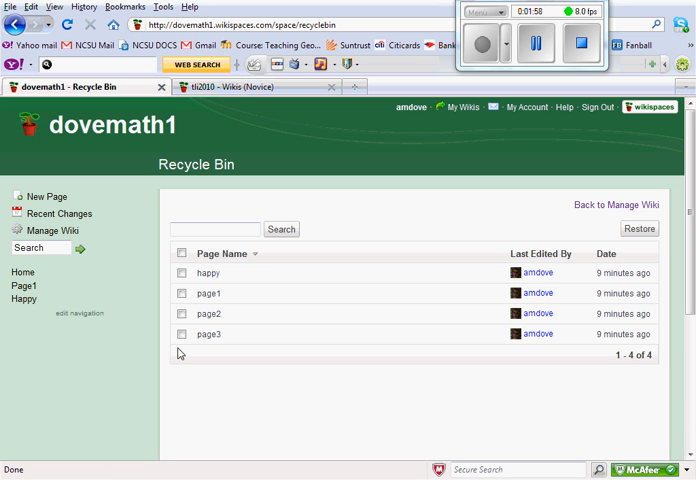
# Restore page2 from the Recycle Bin and confirm it appears in the pages list.
pyautogui.click(182, 314)
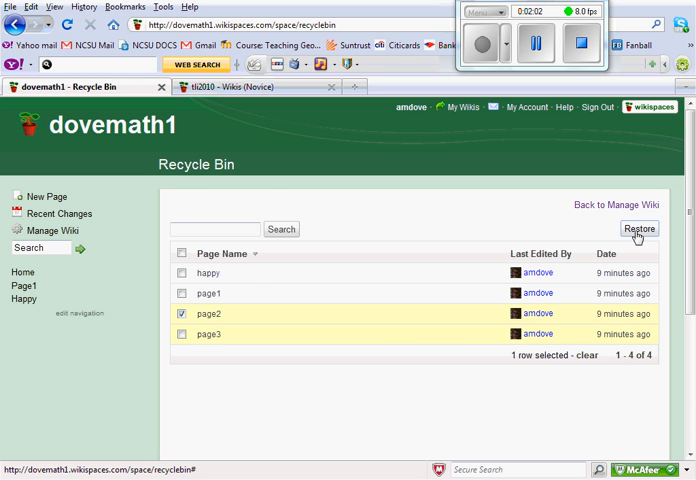
pyautogui.click(638, 229)
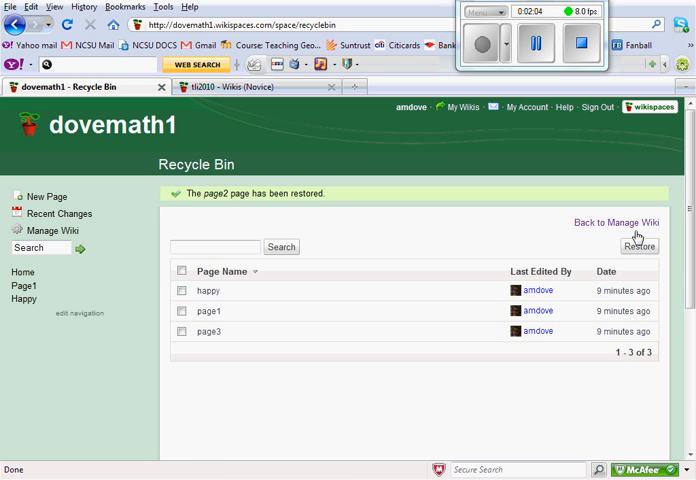
pyautogui.moveTo(53, 231)
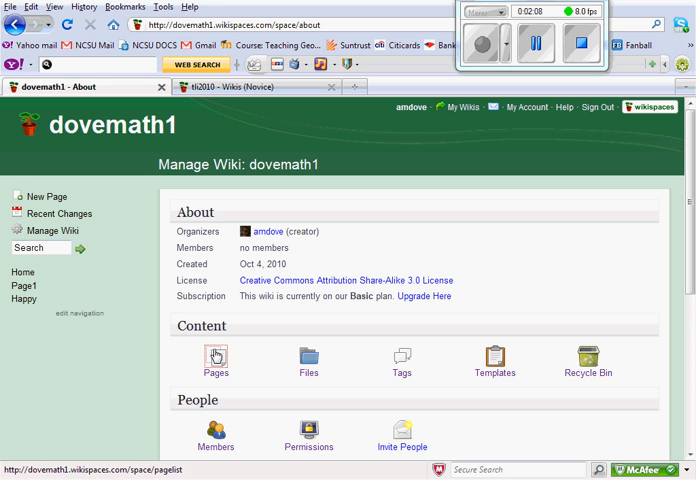
pyautogui.click(215, 357)
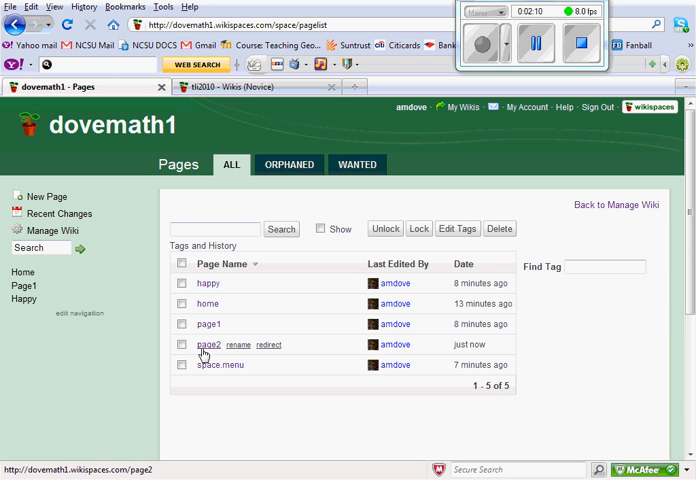